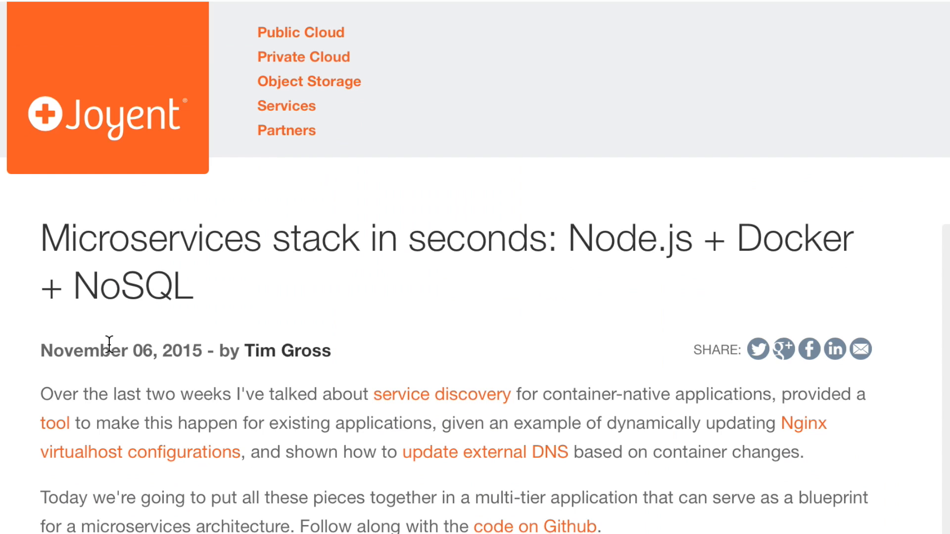
- Show the Docker environment variables pointing at the Triton us-east-1 endpoint via env | grep -i docker
scroll(down, 3)
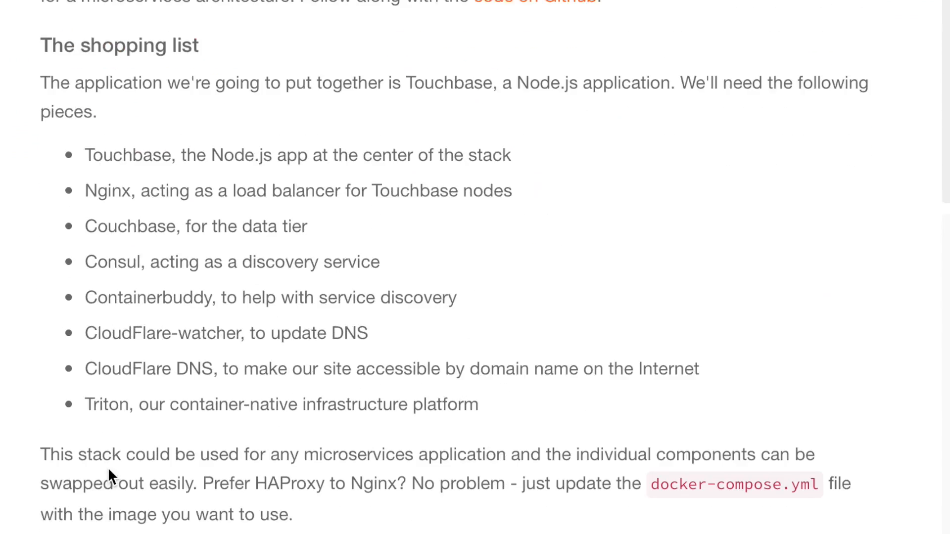
scroll(down, 3)
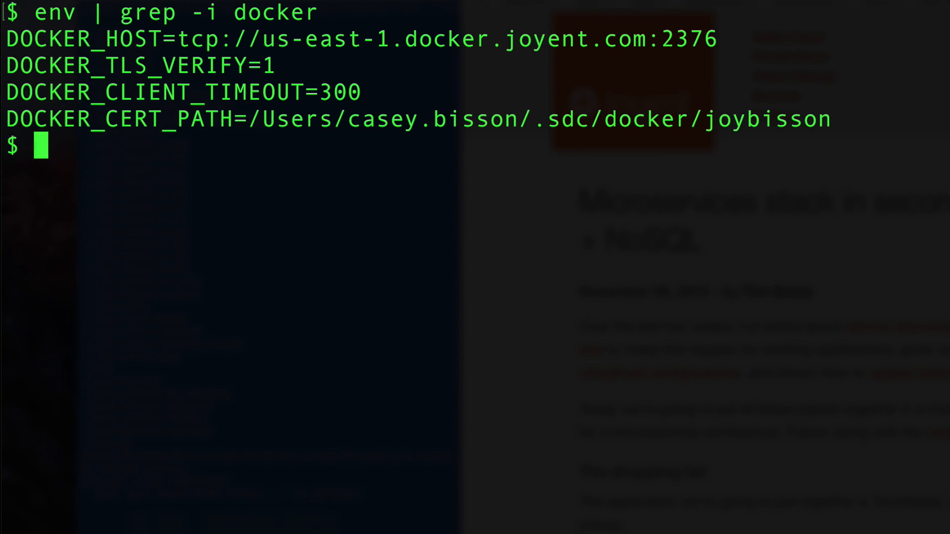
triple_click(242, 38)
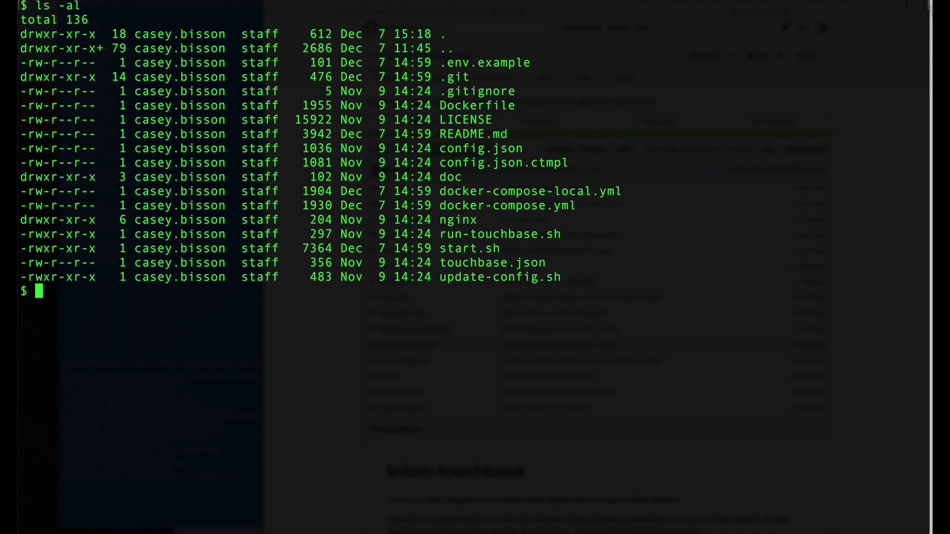
- Clear the terminal, create .env via ./start.sh env, and edit it in vi
text(clea)
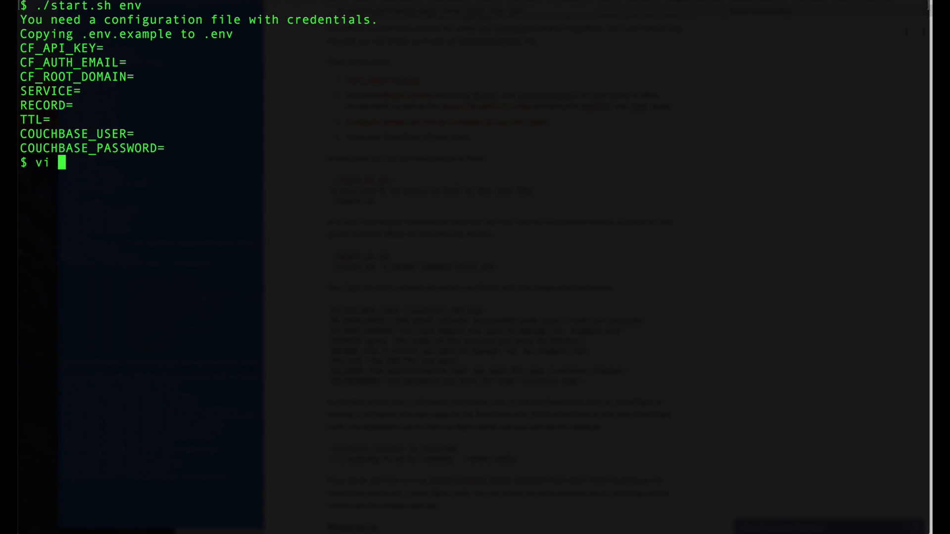
text(.env)
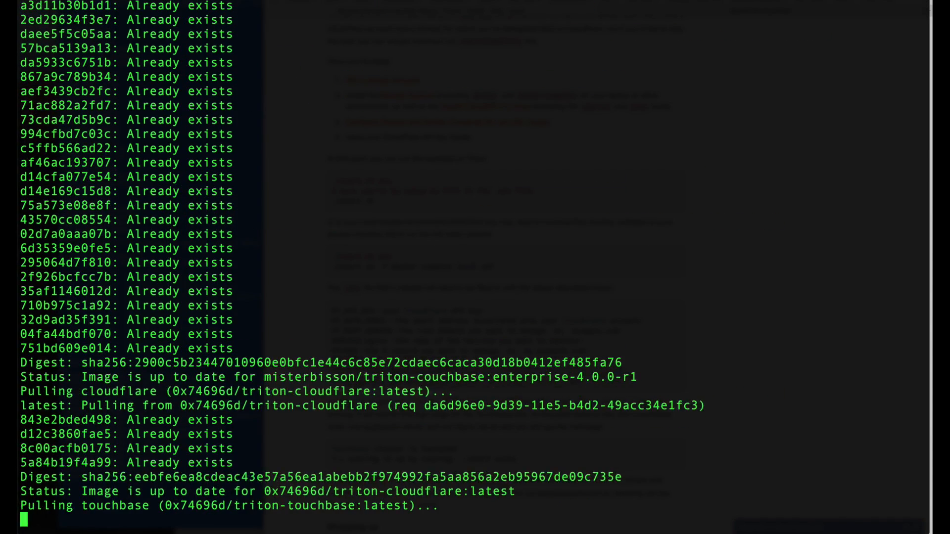
- Run ./start.sh so docker-compose pulls the Couchbase, CloudFlare and Touchbase images
scroll(down, 3)
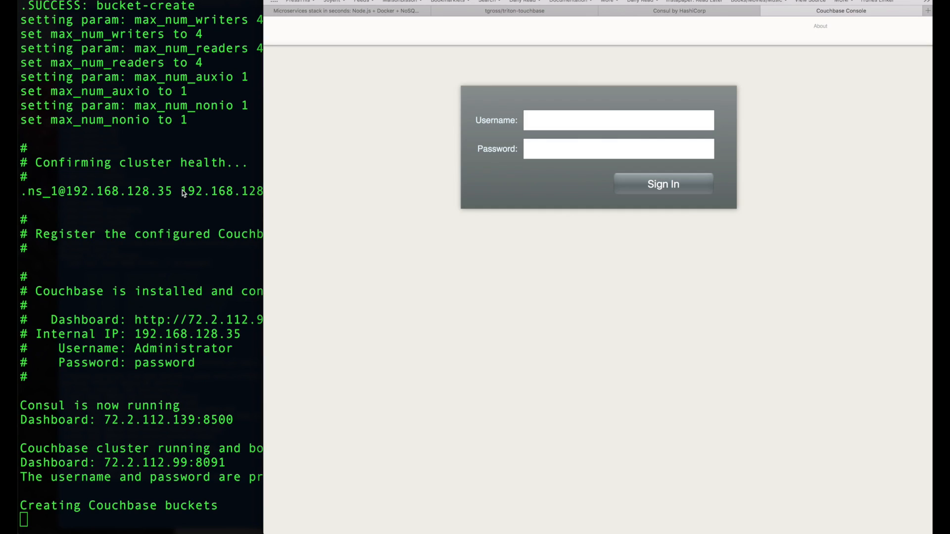
- Sign in as Administrator and view the users, users_pictures and users_publishments buckets
text(Admini)
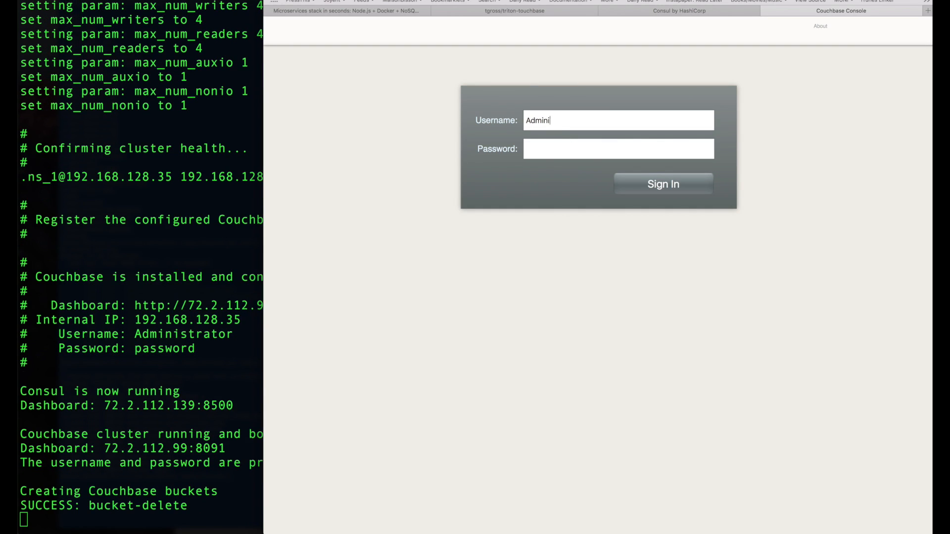
click(663, 184)
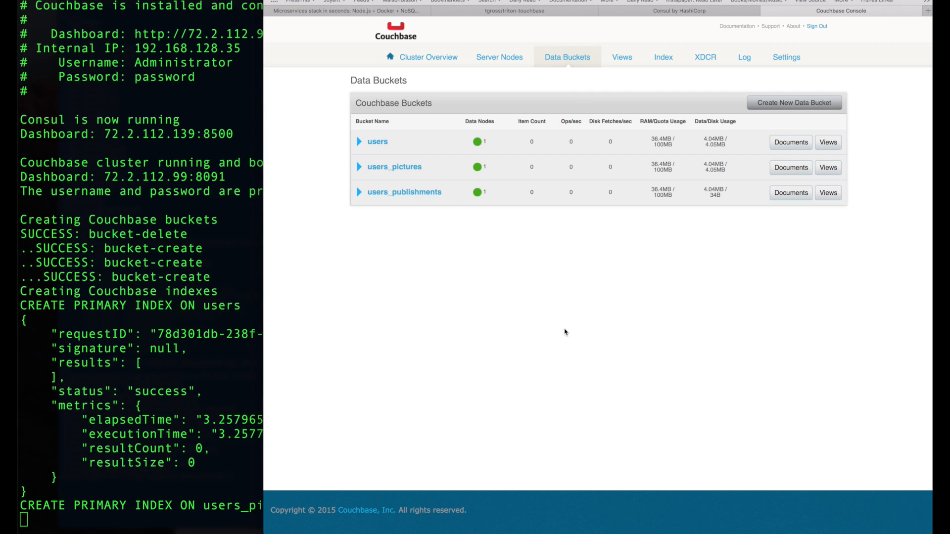
scroll(down, 3)
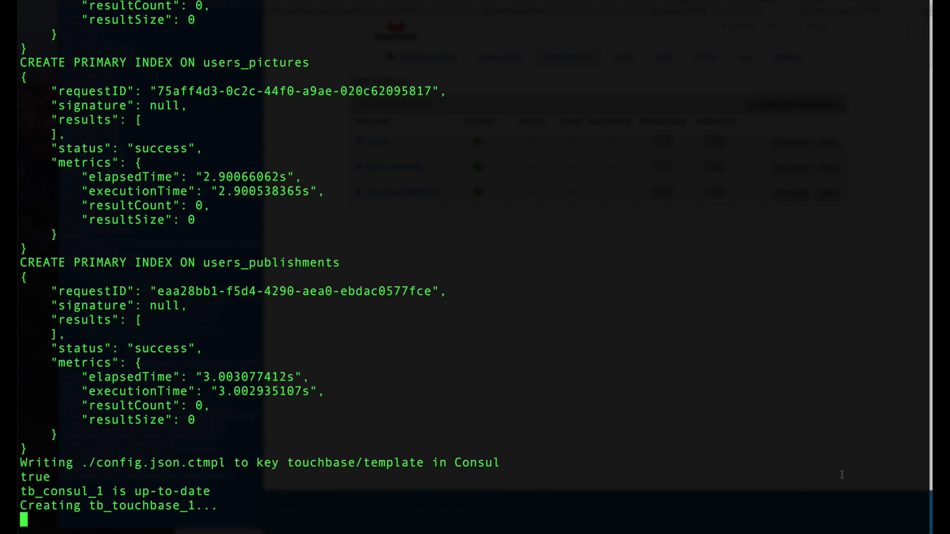
- Watch start.sh create the Touchbase, Nginx and CloudFlare containers until the login page appears
scroll(down, 3)
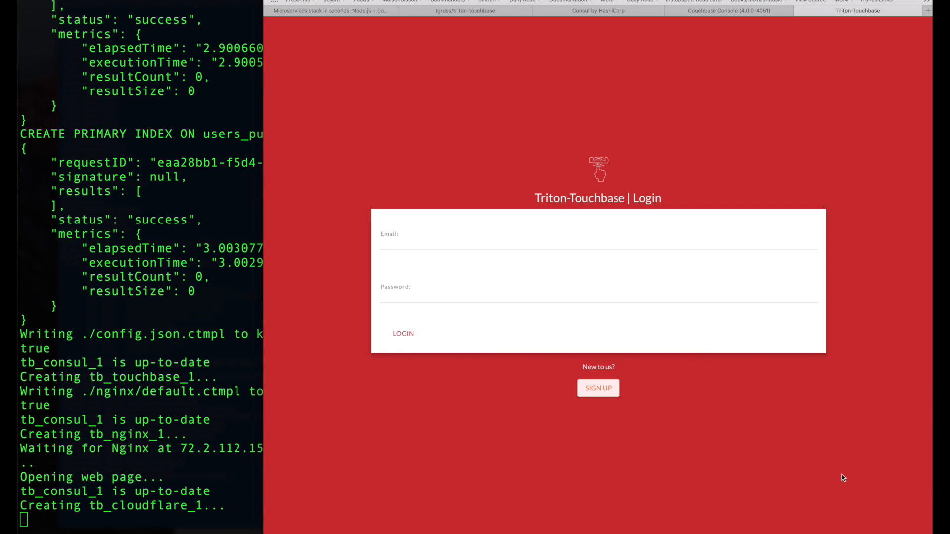
mouse_move(667, 467)
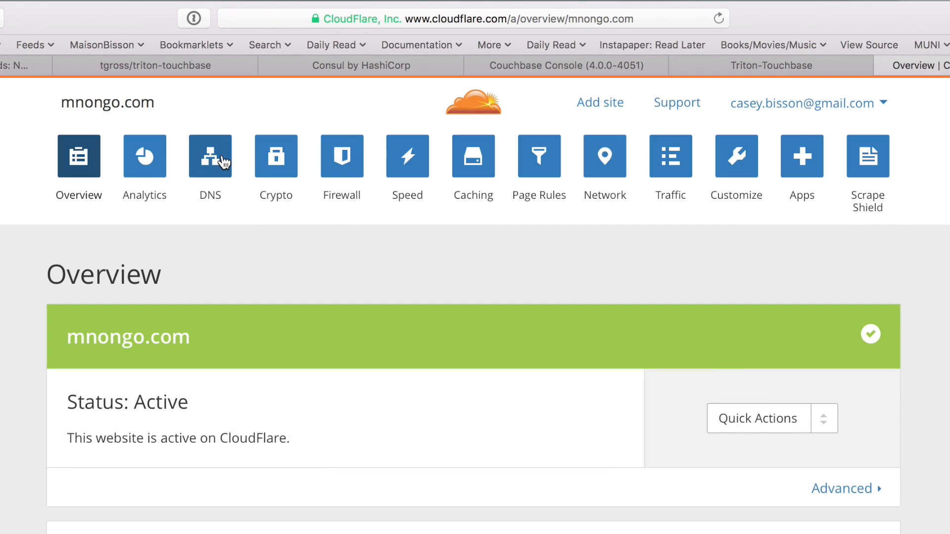
- Show the DNS records page for mnongo.com from its CloudFlare overview
click(209, 157)
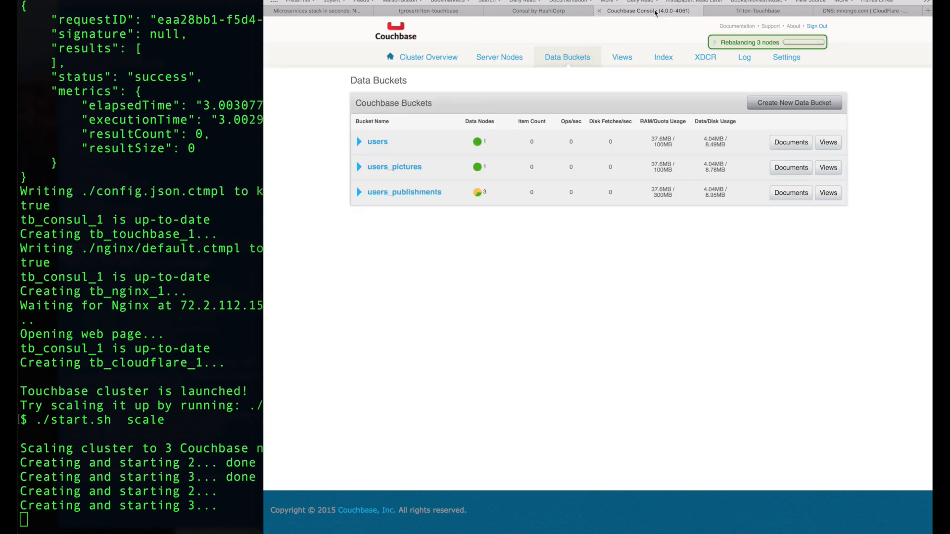
- Watch the Couchbase Console rebalancing three nodes after ./start.sh scale
click(498, 58)
text(docker-compose -p tb ps)
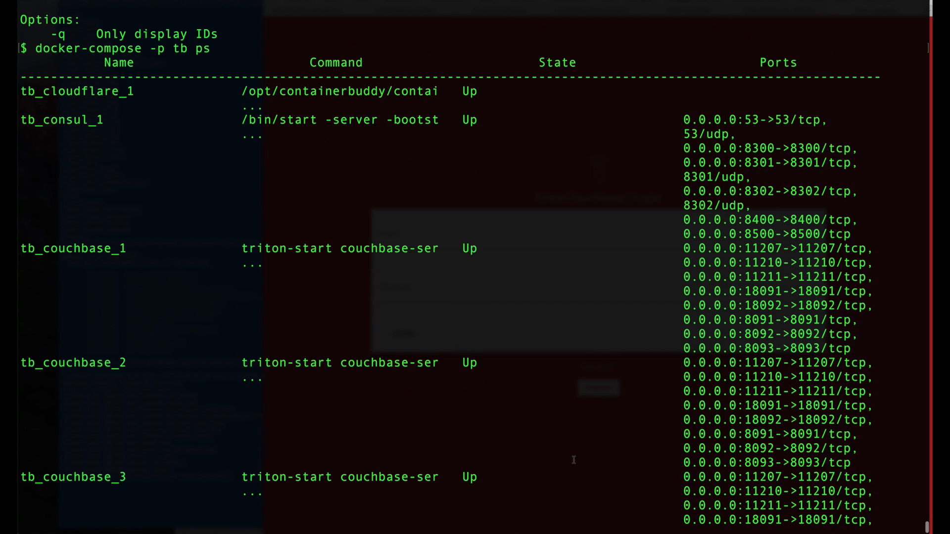
- Review docker-compose -p tb ps output listing three Couchbase nodes, Consul and CloudFlare up
scroll(down, 3)
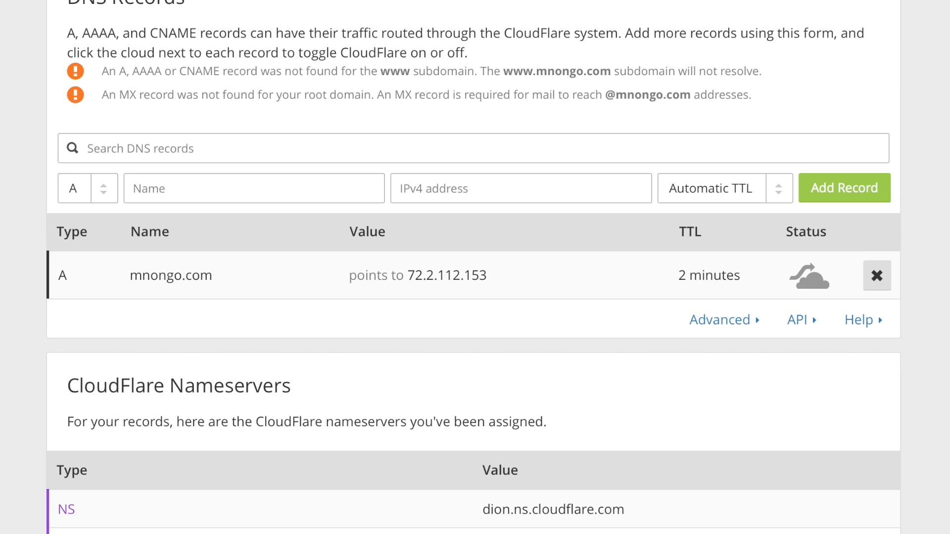
- Inspect the mnongo.com A record pointing to 72.2.112.153
click(843, 188)
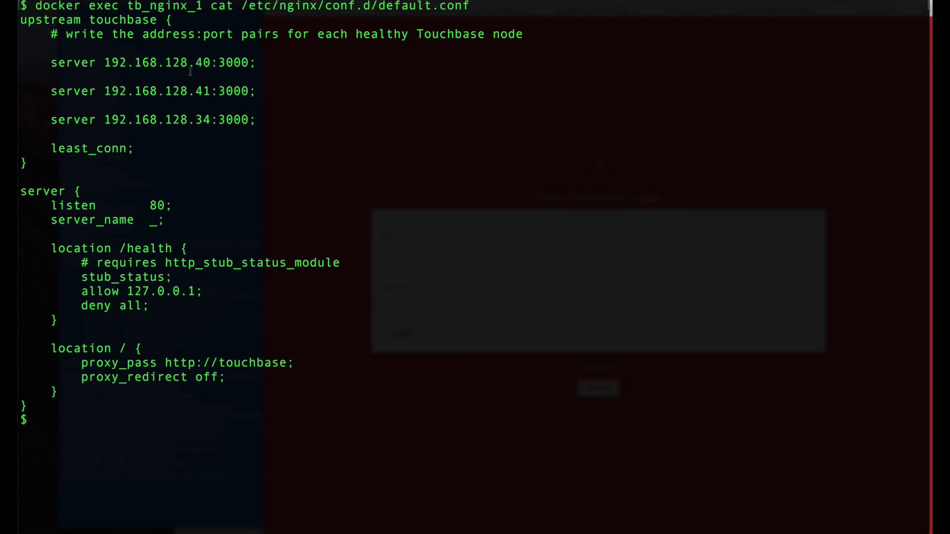
- Highlight the three Touchbase upstream server lines in tb_nginx_1's default.conf
drag(51, 62, 255, 119)
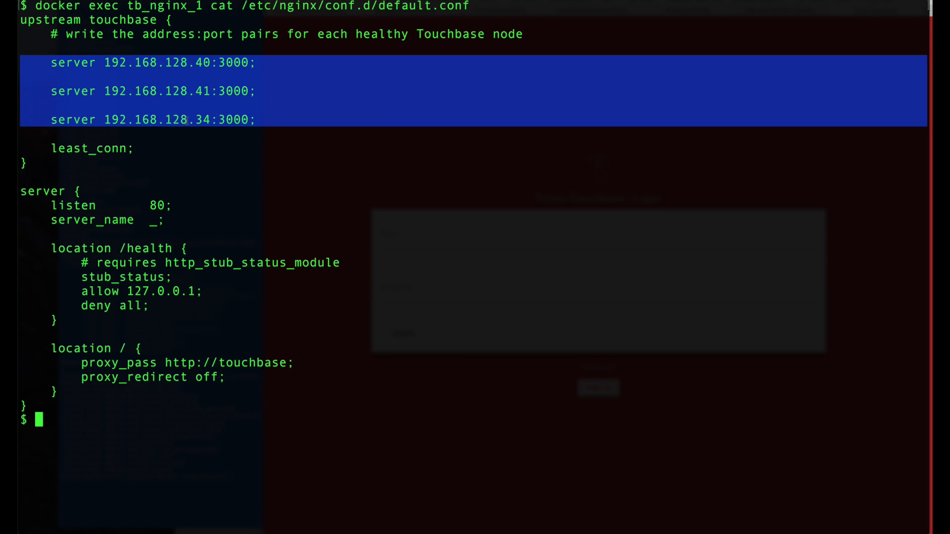
click(266, 162)
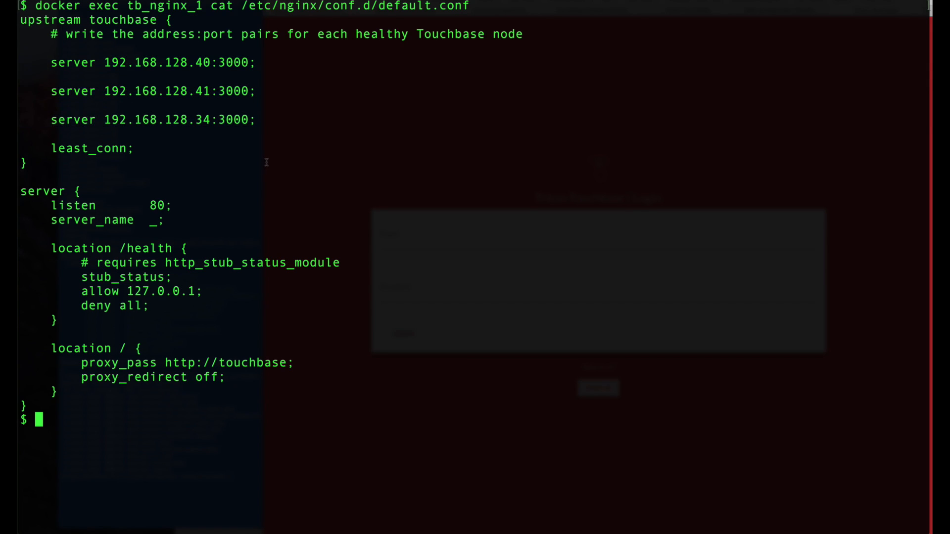
- Run docker-compose -p tb ps and review the full container listing for the tb project
text(docker-compose -p tb ps)
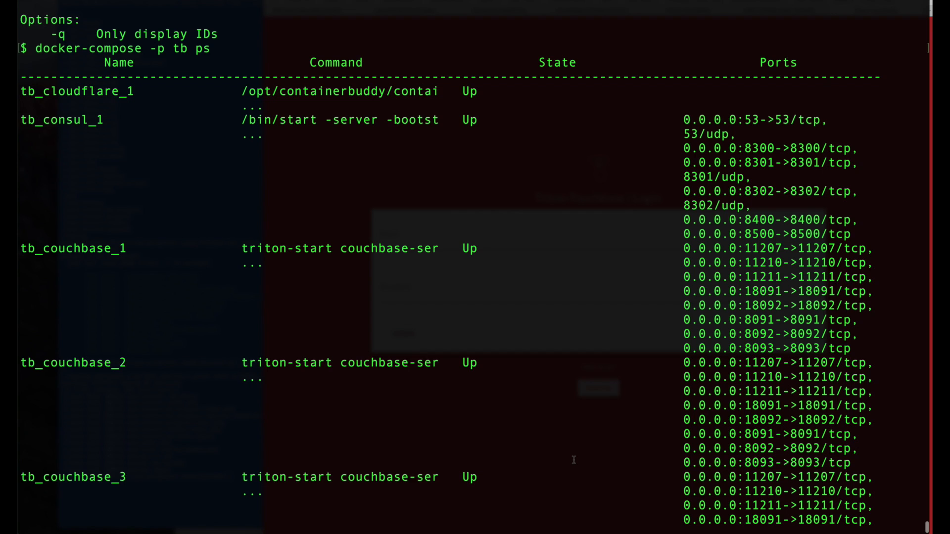
scroll(down, 3)
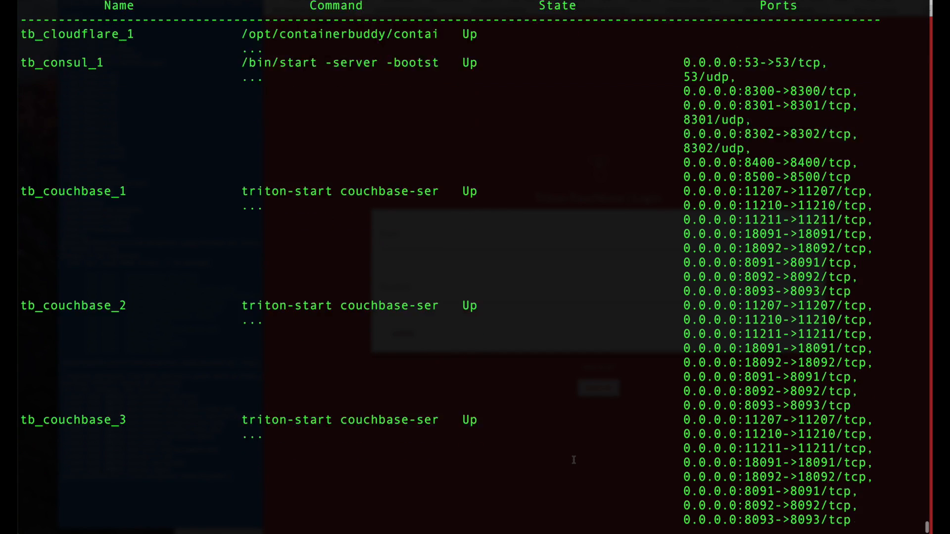
scroll(down, 3)
text(sdc-listmachines | json -a)
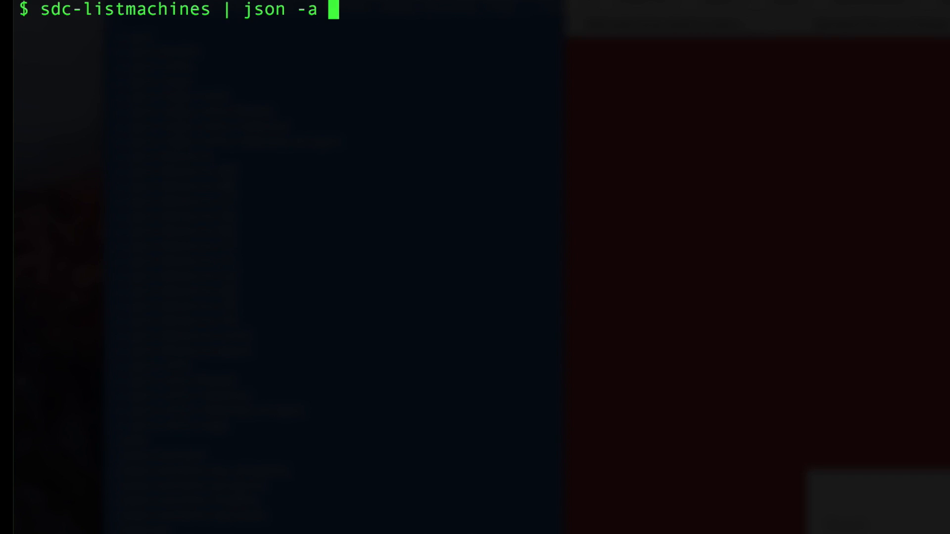
- Query sdc-listmachines for each machine's compute_node, then count per host via sort | uniq -c
text(compute_node)
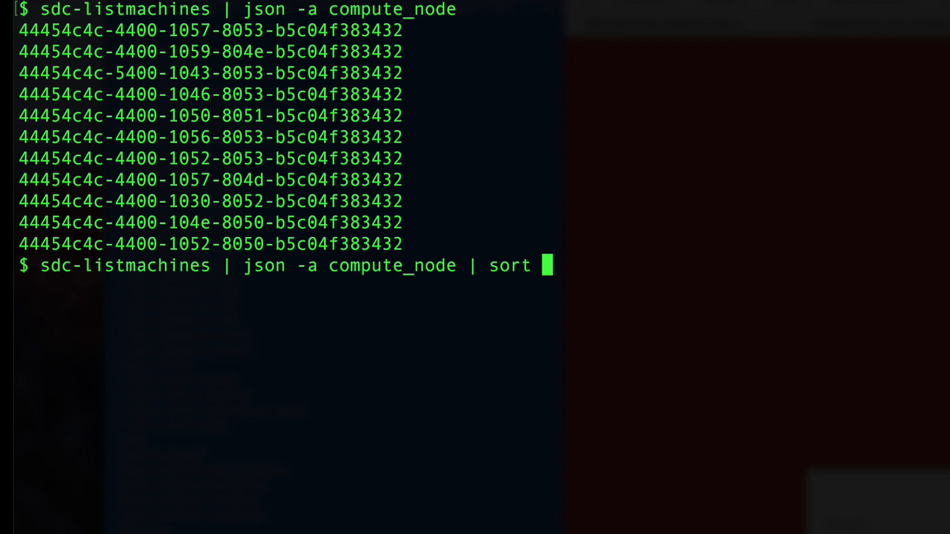
text(| uniq -c)
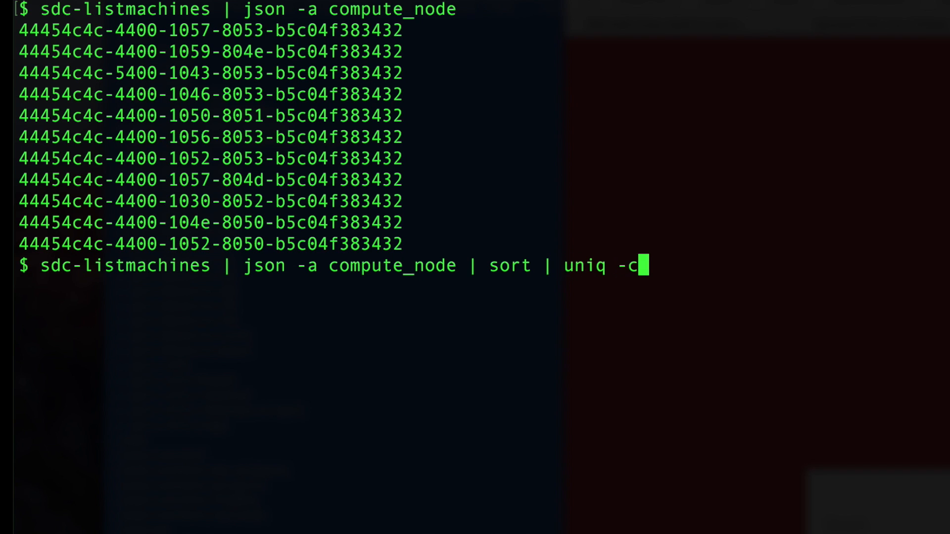